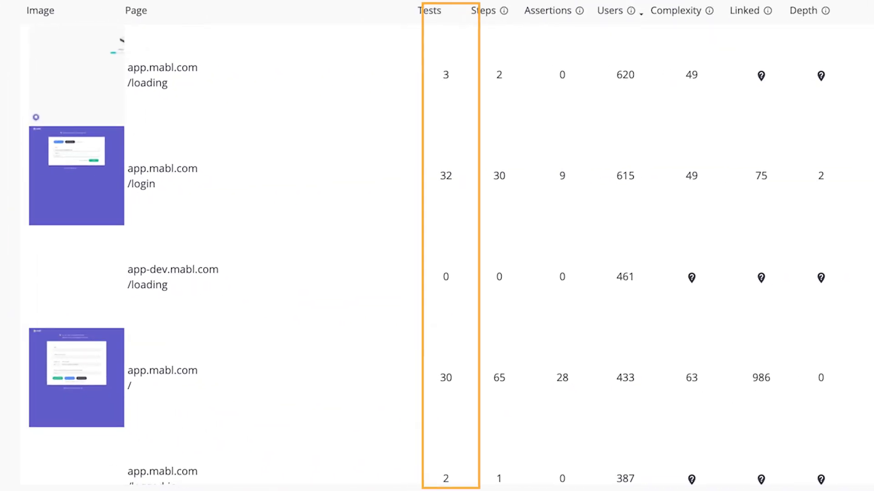
click(484, 10)
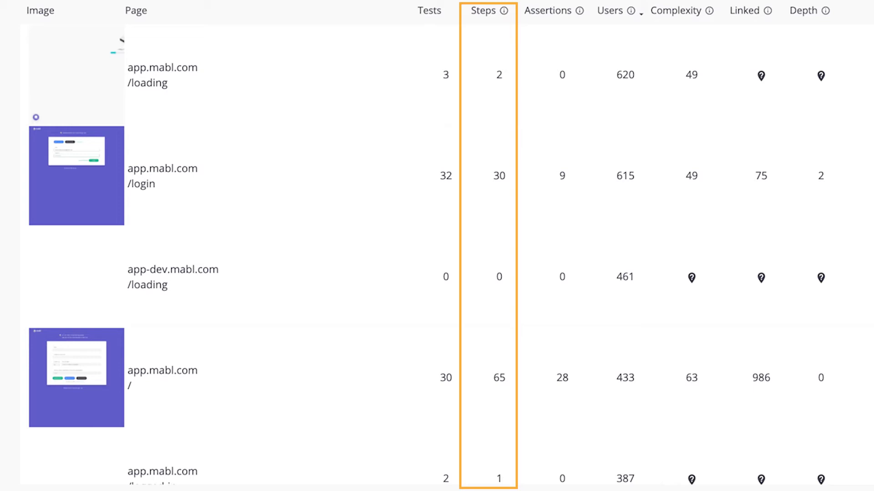
click(547, 10)
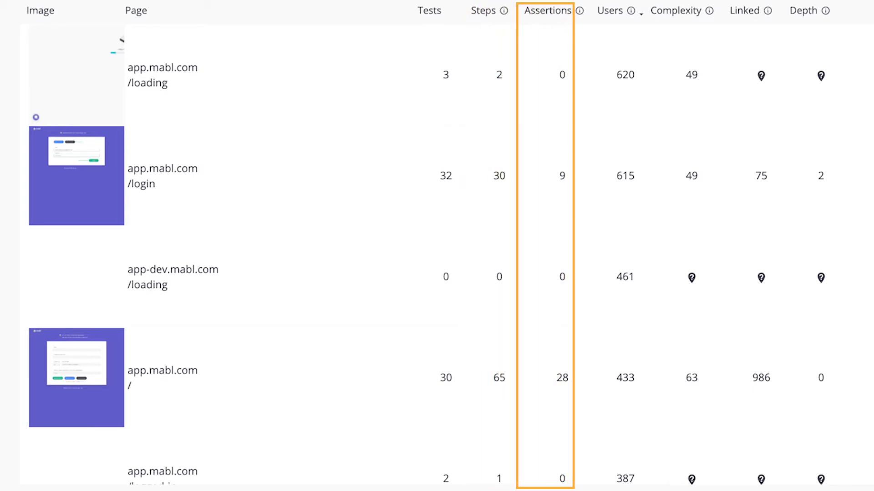
click(608, 10)
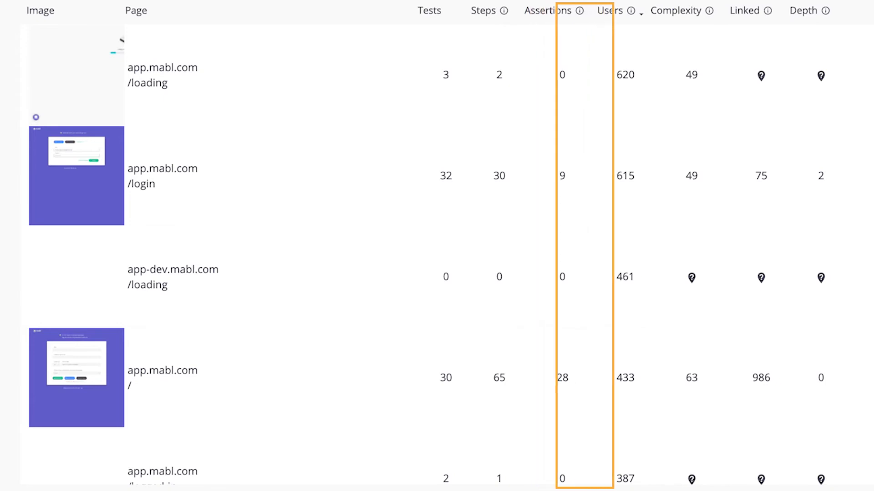
click(608, 10)
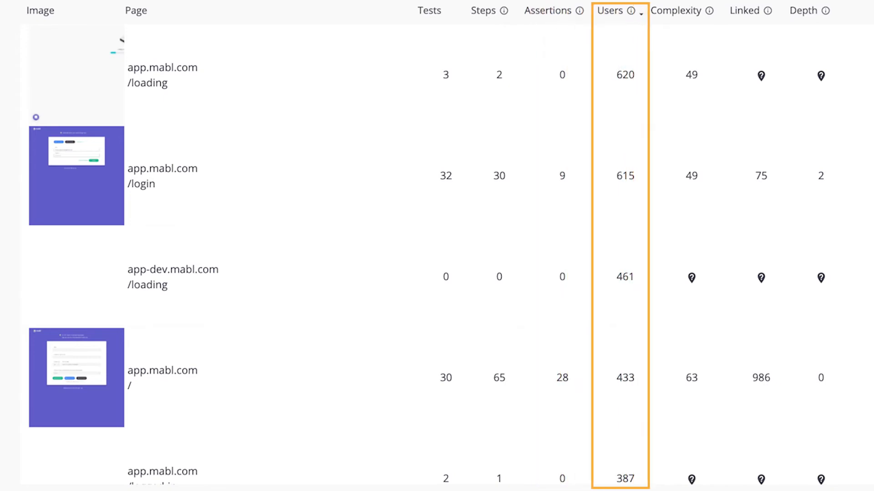
click(676, 10)
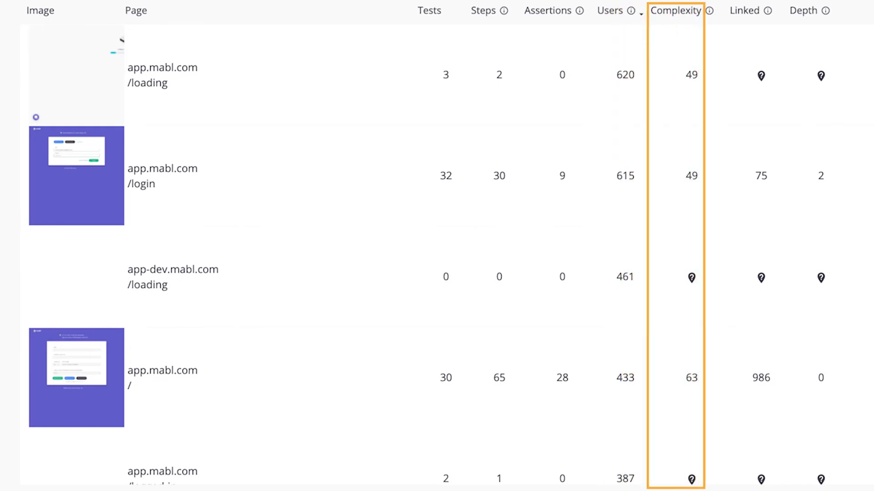
click(744, 10)
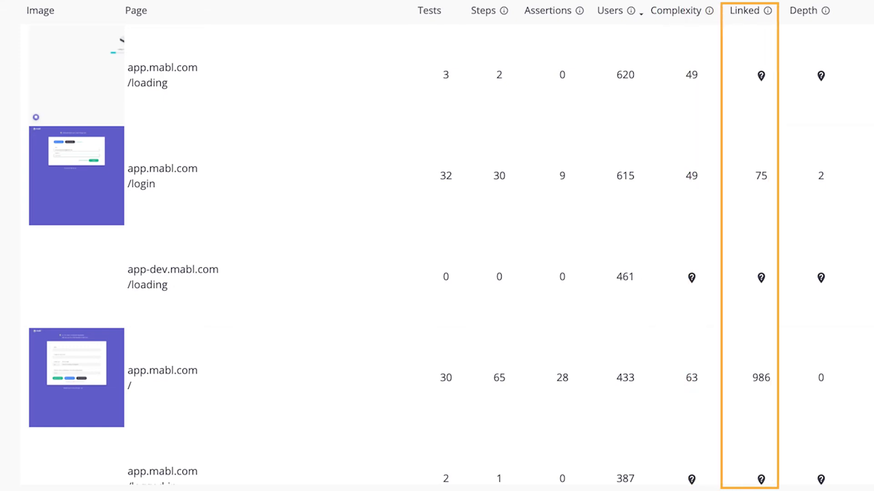
click(805, 10)
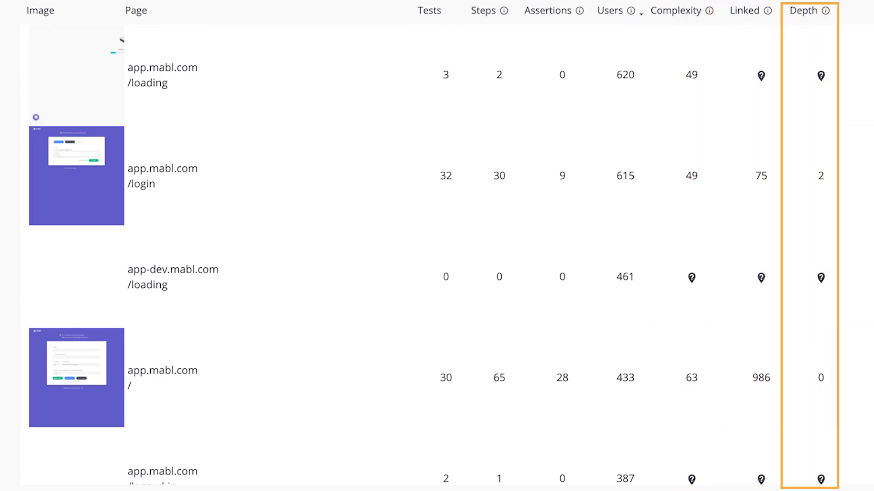